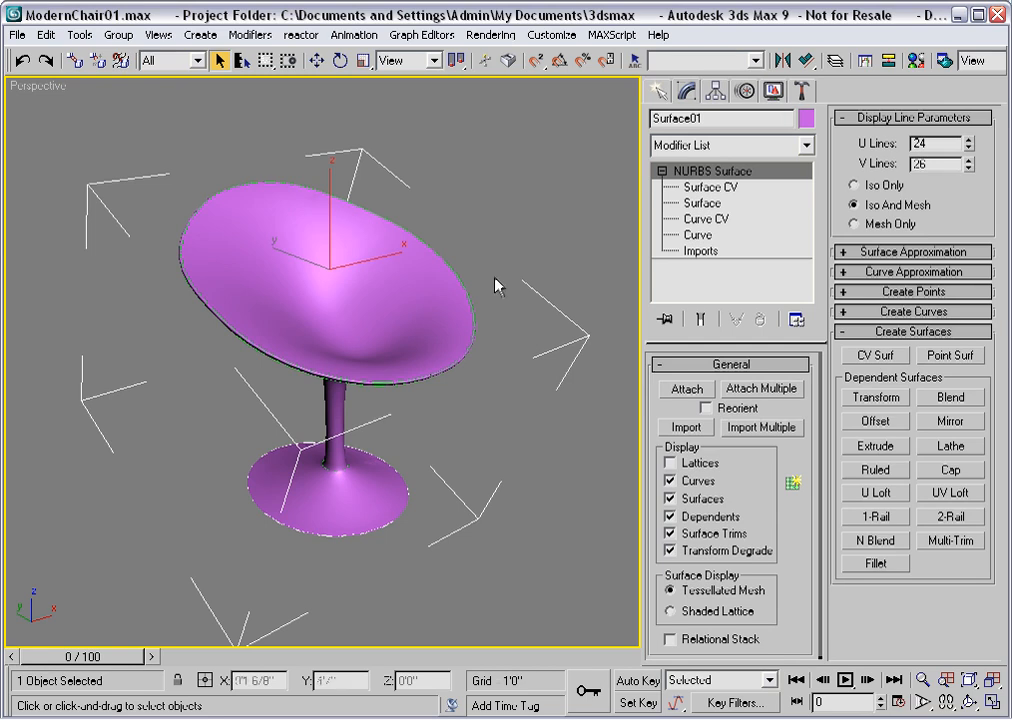
Step: Enter Surface CV sub-object level on the chair's NURBS surface to expose its control lattice
{"action": "left_click", "coordinate": [710, 187]}
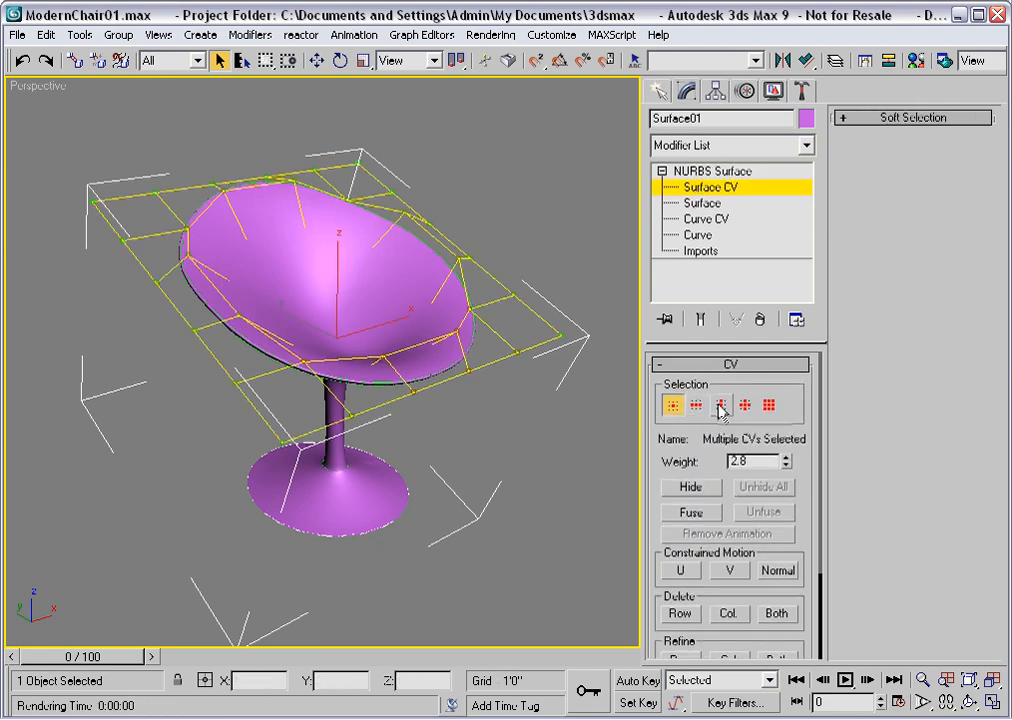
Step: Enable CV row selection and scale the seat's control-point rows inward to narrow the seat
{"action": "left_click", "coordinate": [720, 405]}
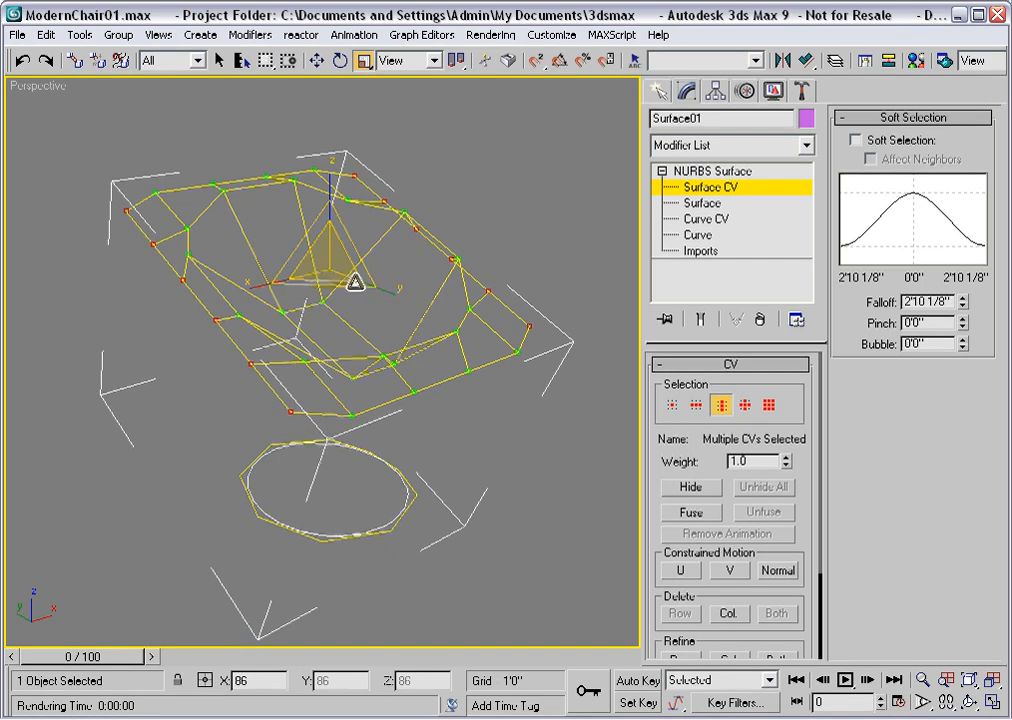
{"action": "left_click_drag", "start_coordinate": [355, 280], "coordinate": [367, 288]}
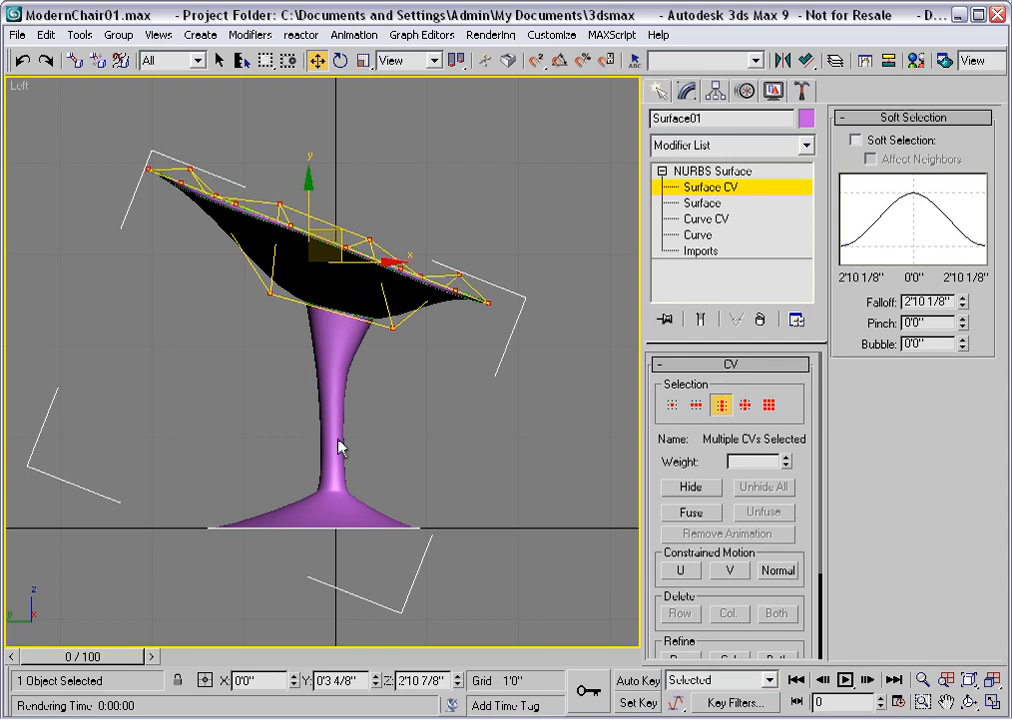
{"action": "mouse_move", "coordinate": [337, 322]}
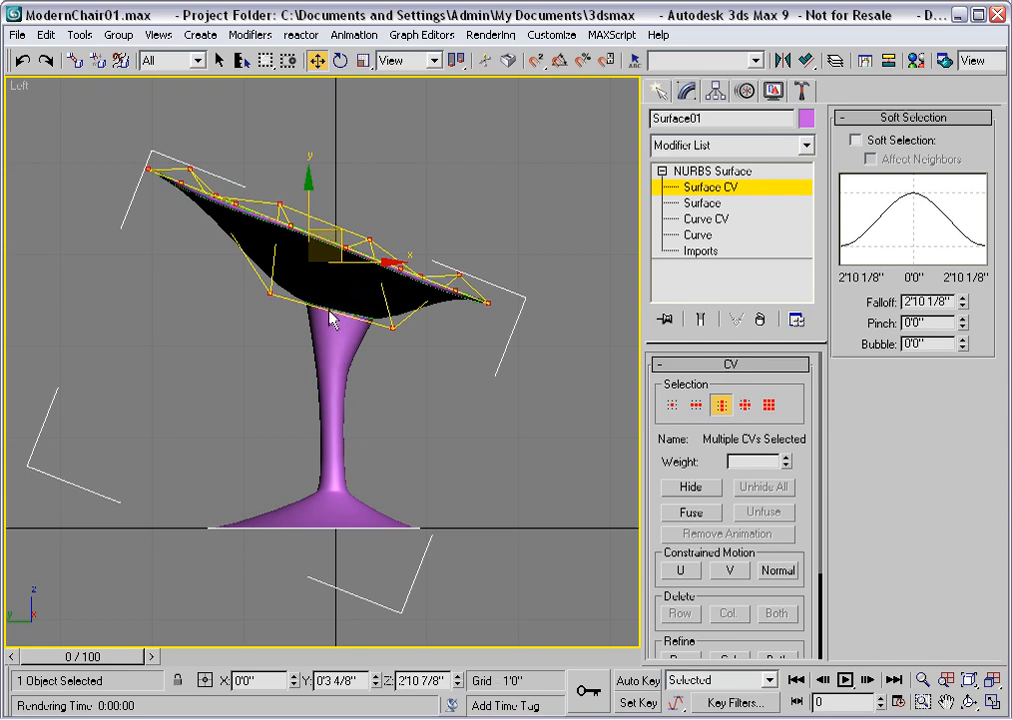
{"action": "mouse_move", "coordinate": [333, 328]}
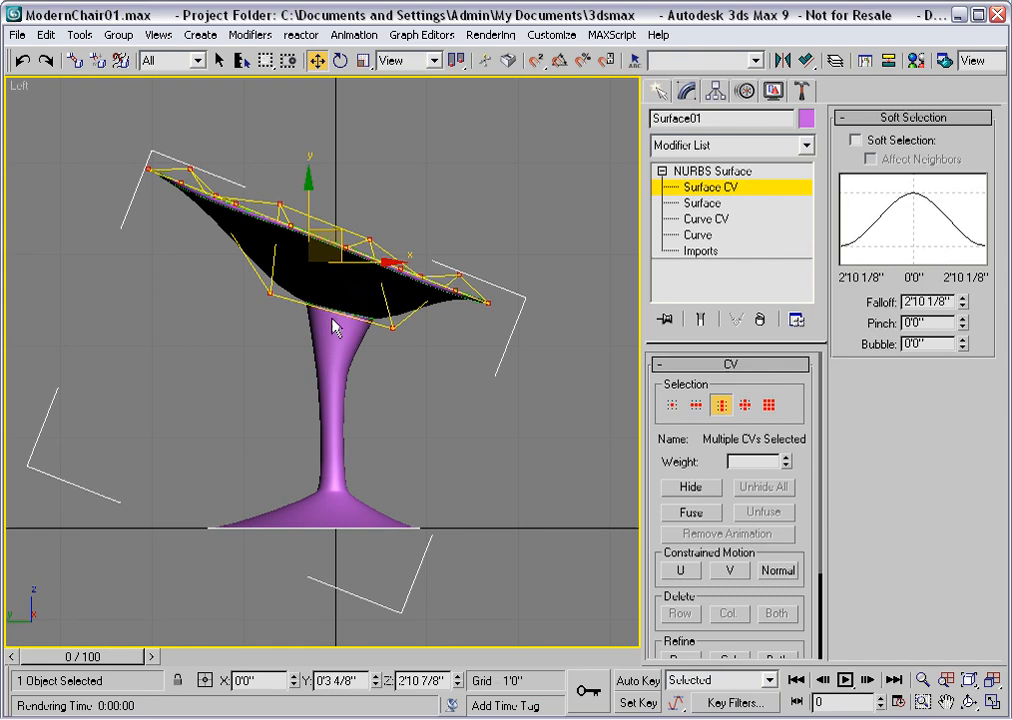
{"action": "mouse_move", "coordinate": [531, 388]}
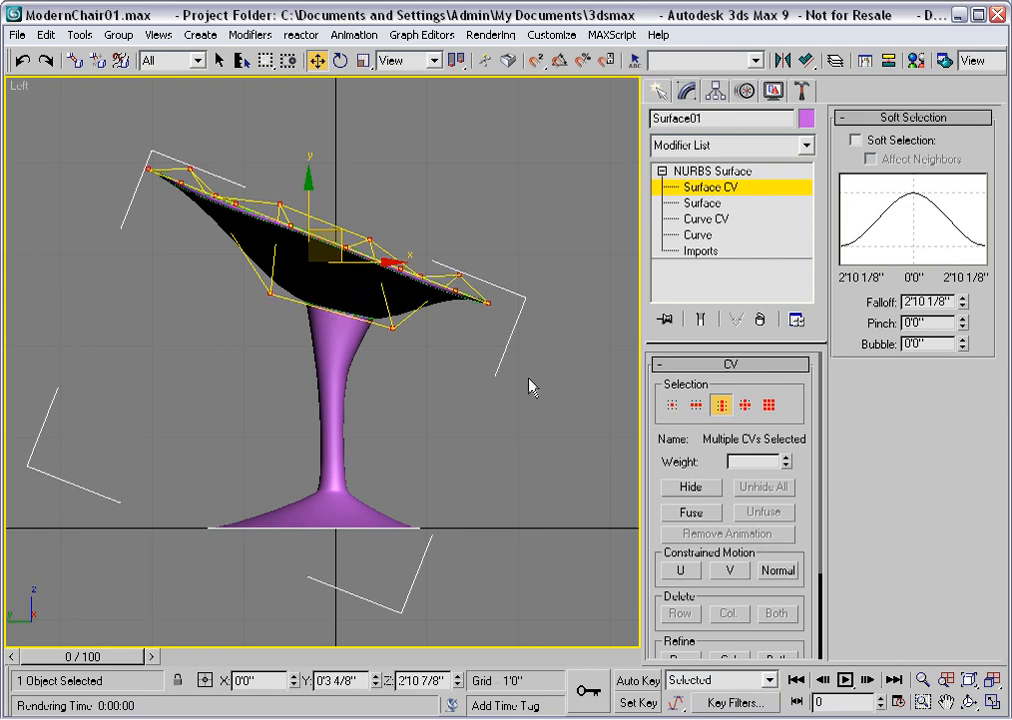